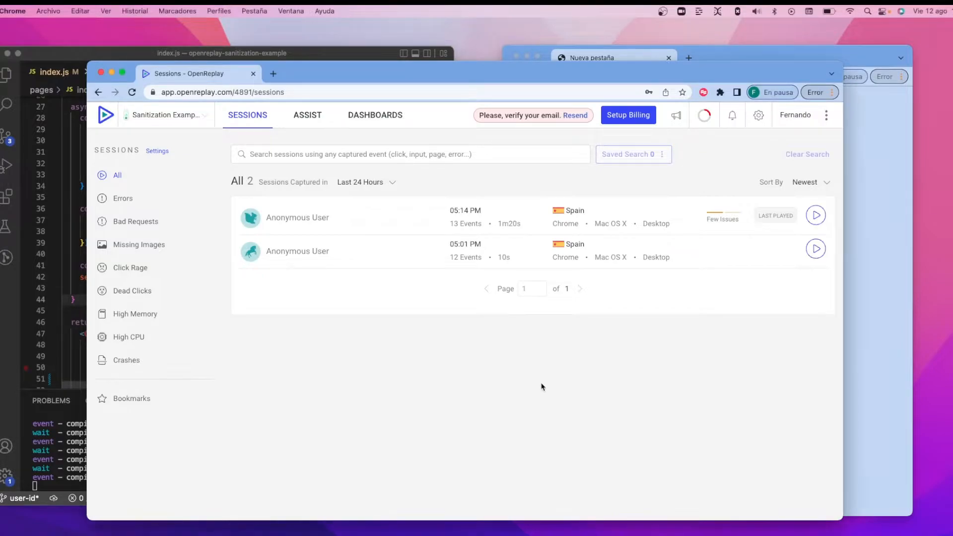
{"action": "mouse_move", "coordinate": [339, 357]}
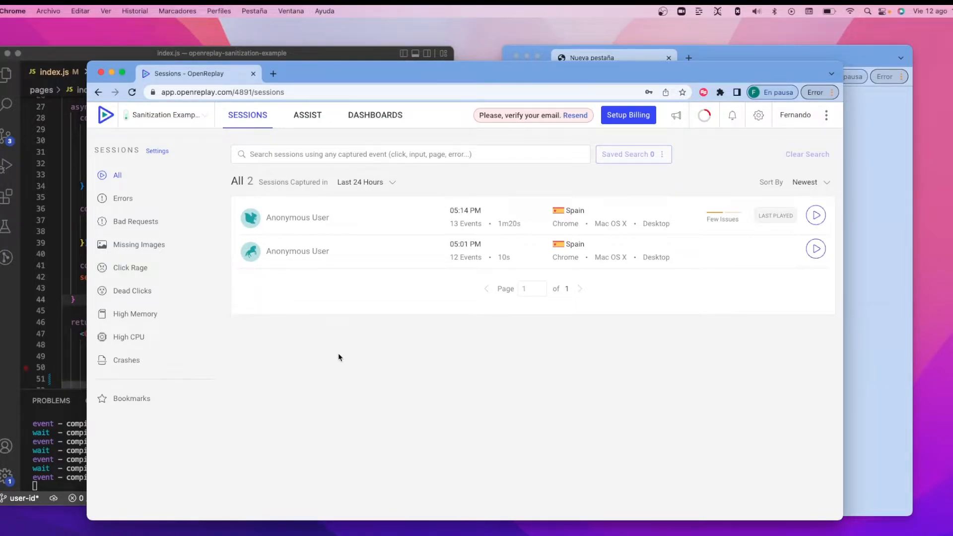
{"action": "mouse_move", "coordinate": [351, 350]}
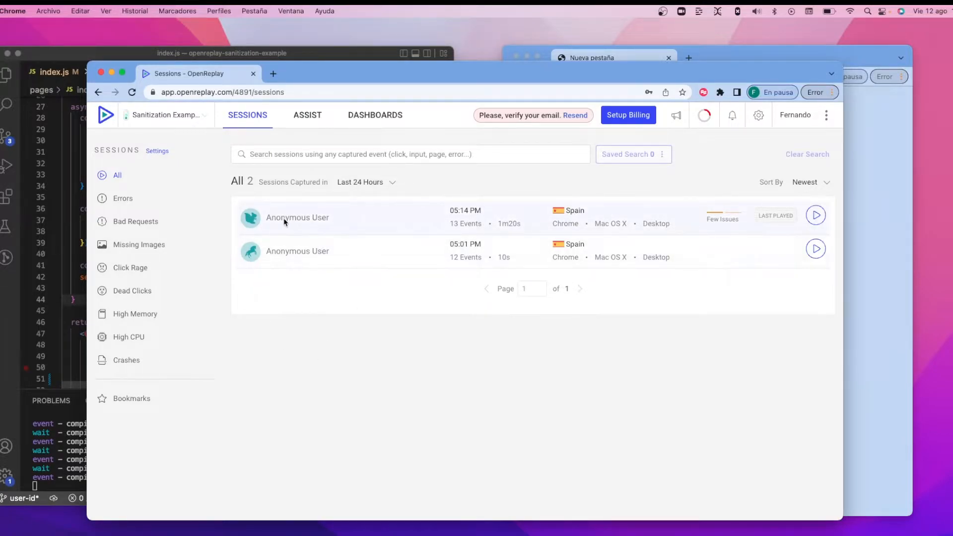
{"action": "mouse_move", "coordinate": [354, 302]}
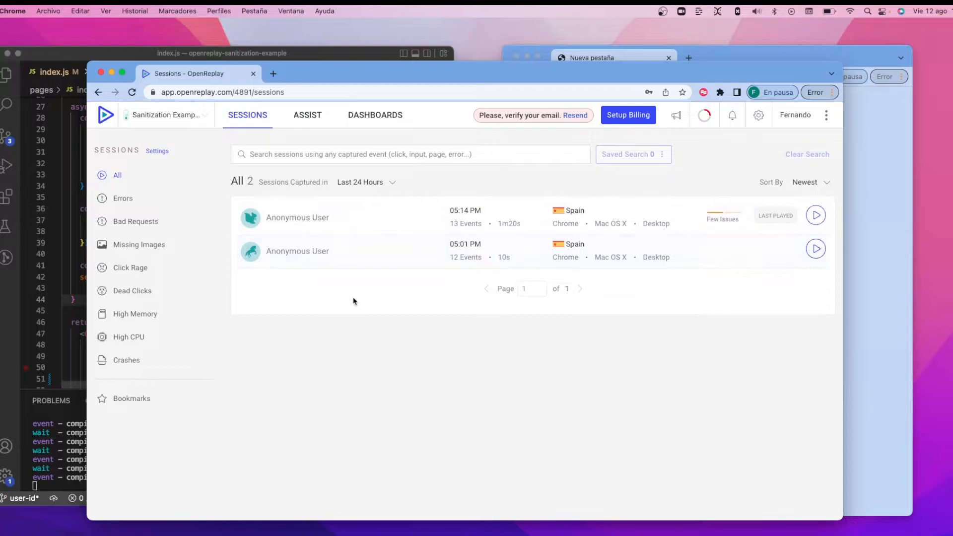
{"action": "mouse_move", "coordinate": [498, 252]}
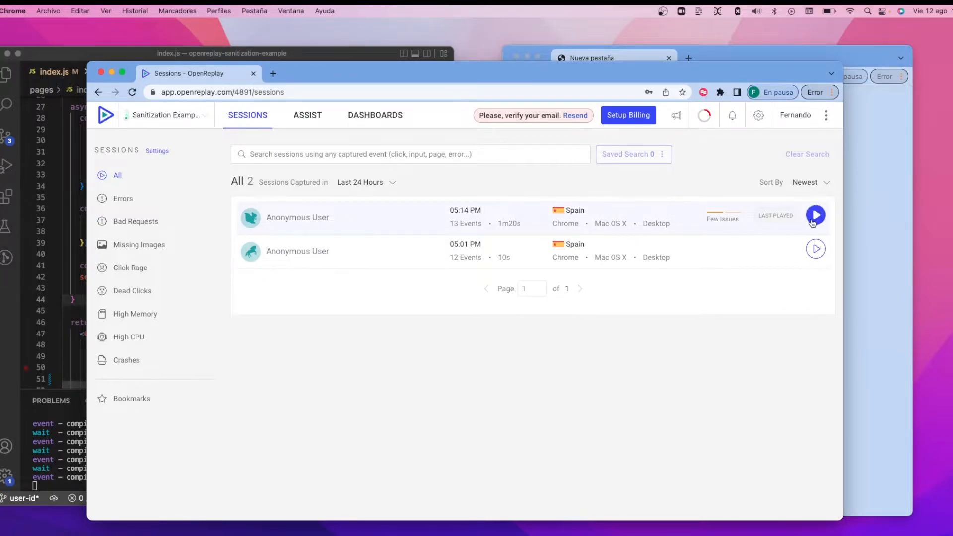
Replay the 05:14 PM Anonymous User session, then enter 'Fernando' in the local form.
{"action": "left_click", "coordinate": [815, 214]}
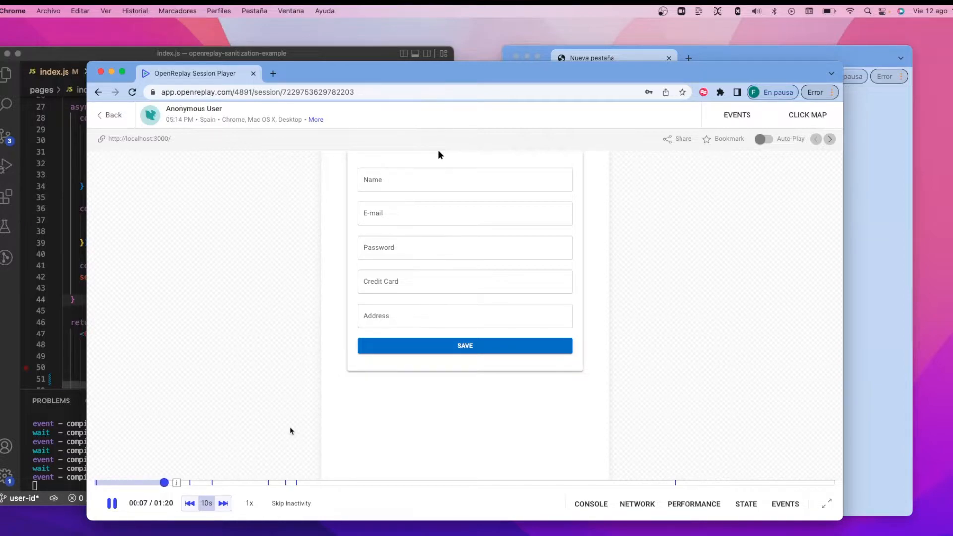
{"action": "left_click", "coordinate": [464, 180]}
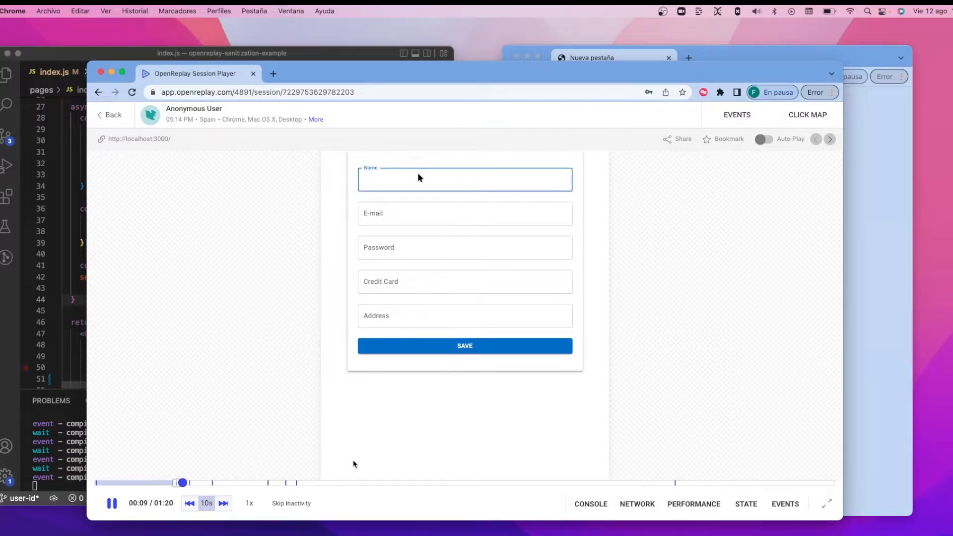
{"action": "type", "text": "Fernando"}
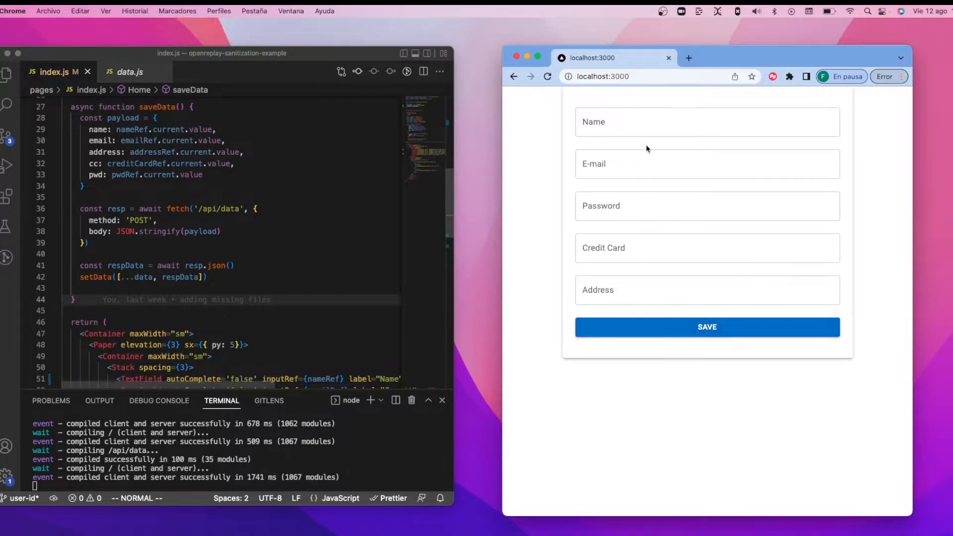
Activate the local form's empty Address field beside the saveData code in VS Code.
{"action": "left_click", "coordinate": [707, 206]}
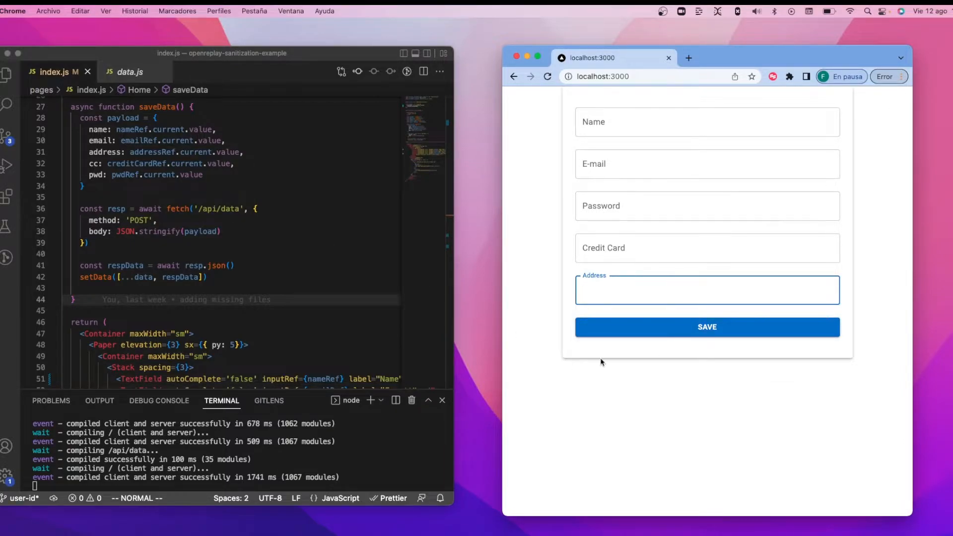
{"action": "mouse_move", "coordinate": [548, 409]}
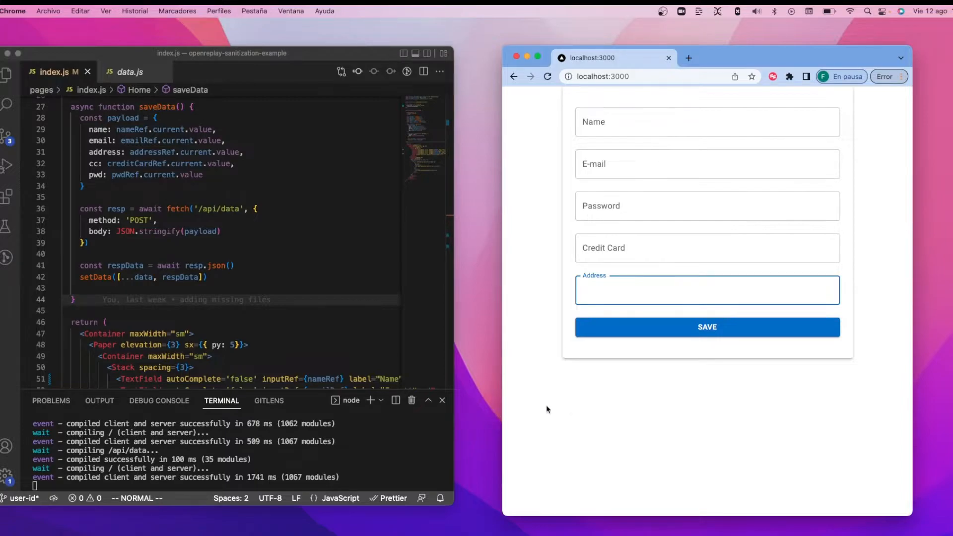
{"action": "mouse_move", "coordinate": [367, 251]}
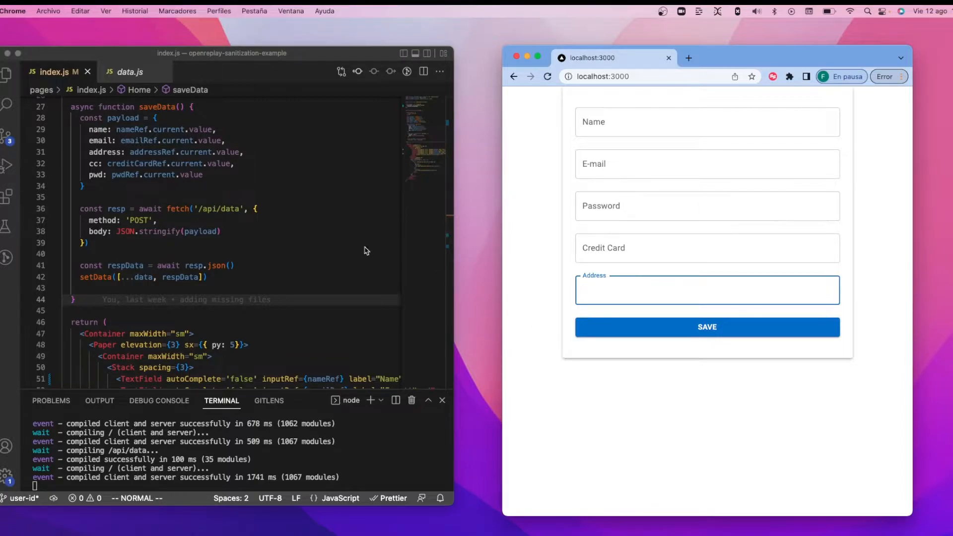
{"action": "mouse_move", "coordinate": [444, 303]}
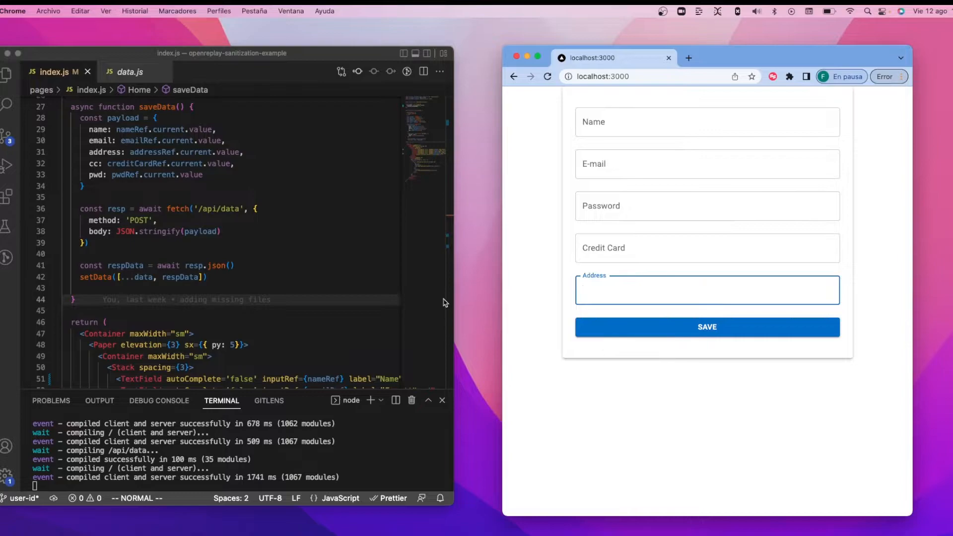
{"action": "mouse_move", "coordinate": [697, 371]}
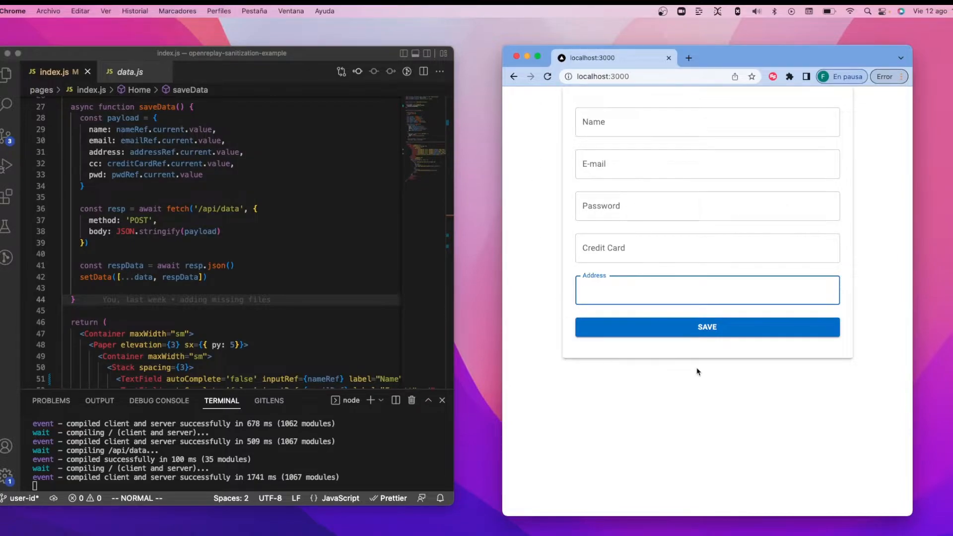
{"action": "mouse_move", "coordinate": [595, 194]}
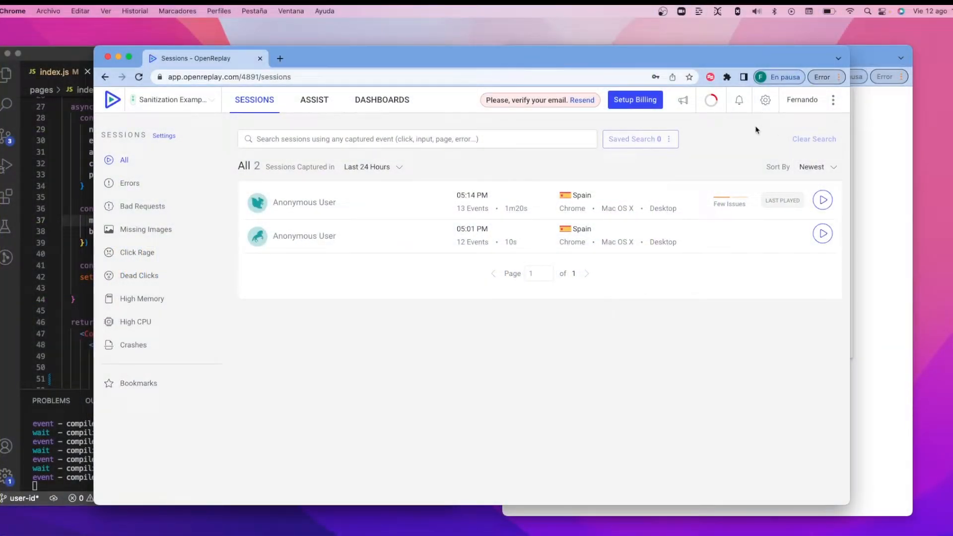
Inspect the Sanitization Example project's Using Script tracking snippet and its userID start option.
{"action": "left_click", "coordinate": [757, 100]}
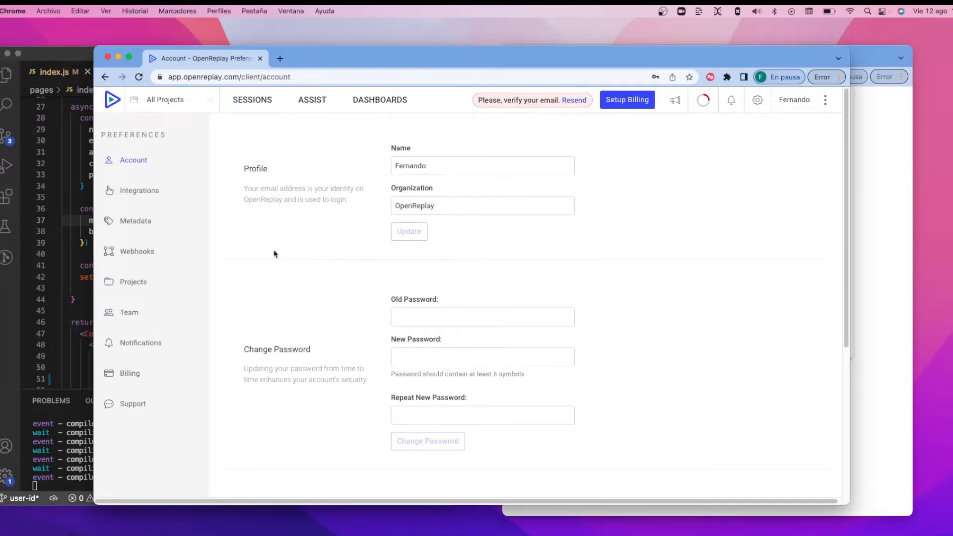
{"action": "mouse_move", "coordinate": [136, 282]}
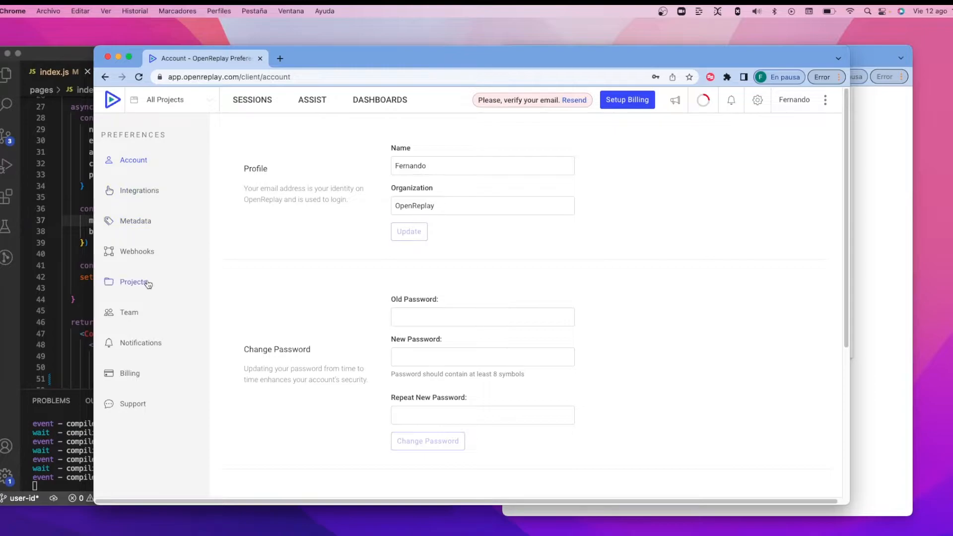
{"action": "left_click", "coordinate": [133, 282]}
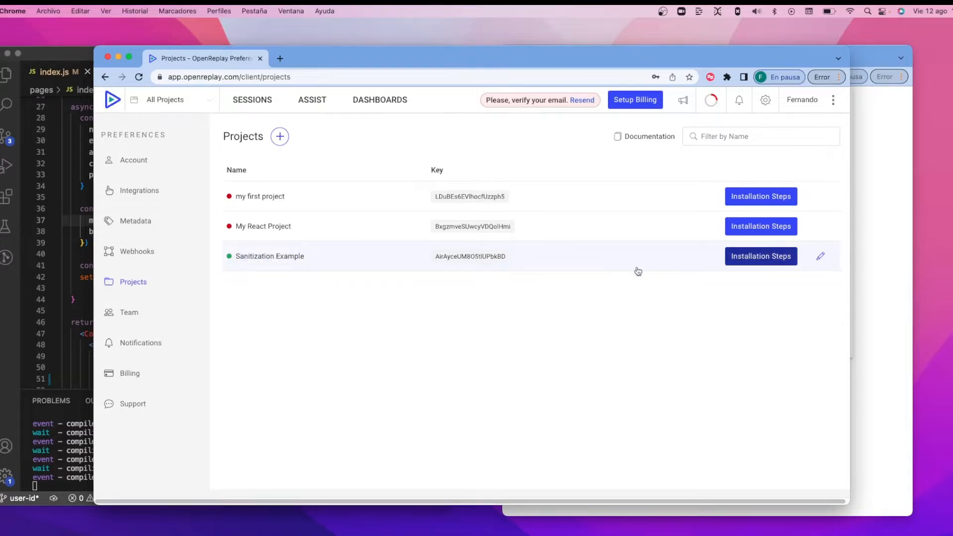
{"action": "left_click", "coordinate": [761, 256]}
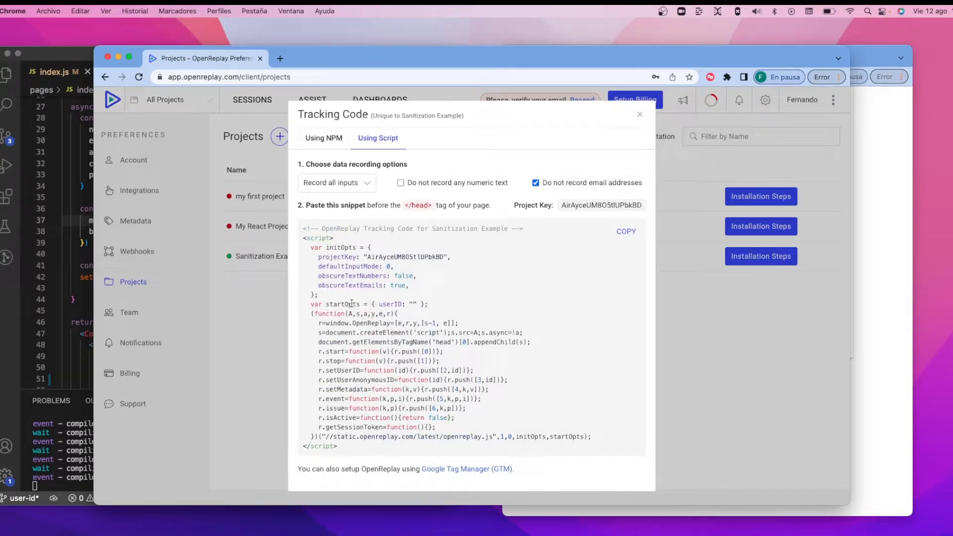
{"action": "double_click", "coordinate": [342, 304]}
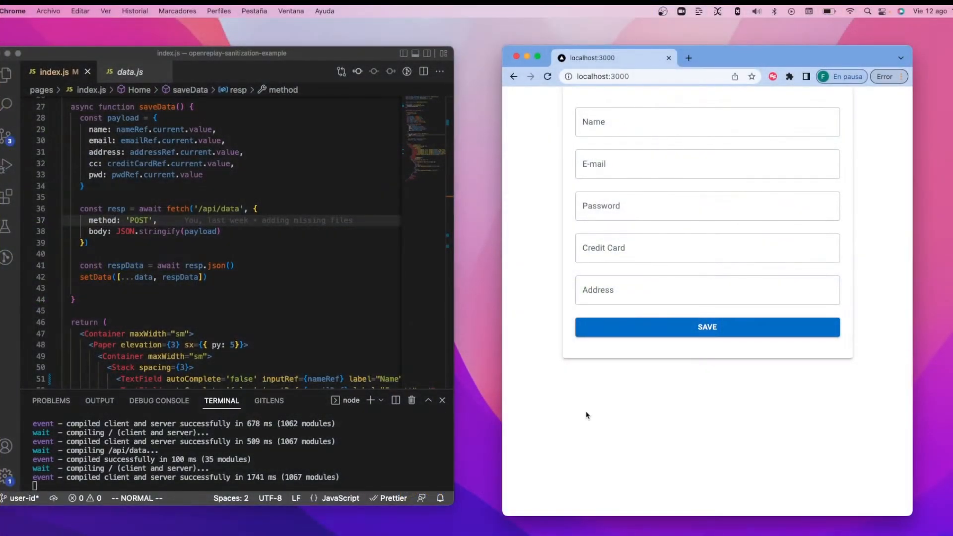
{"action": "mouse_move", "coordinate": [284, 160]}
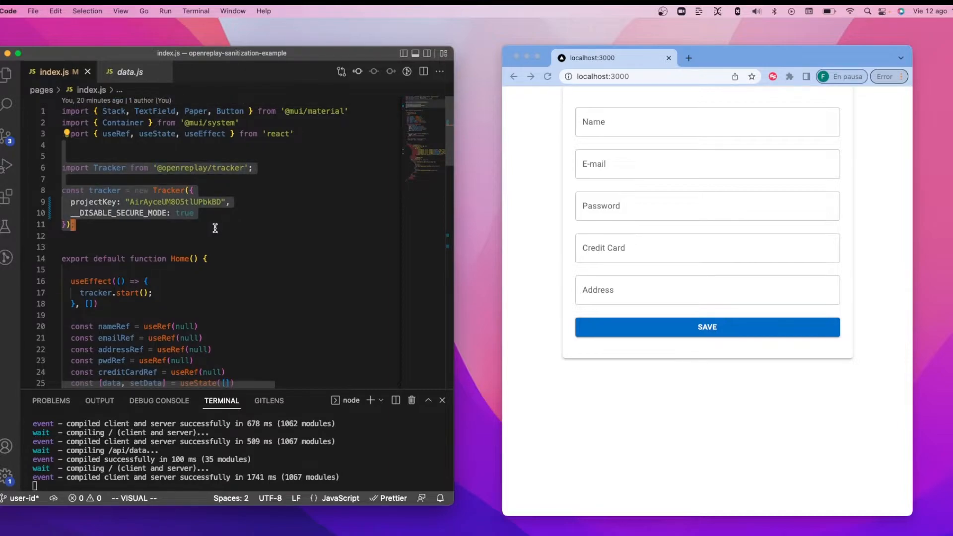
{"action": "double_click", "coordinate": [118, 213]}
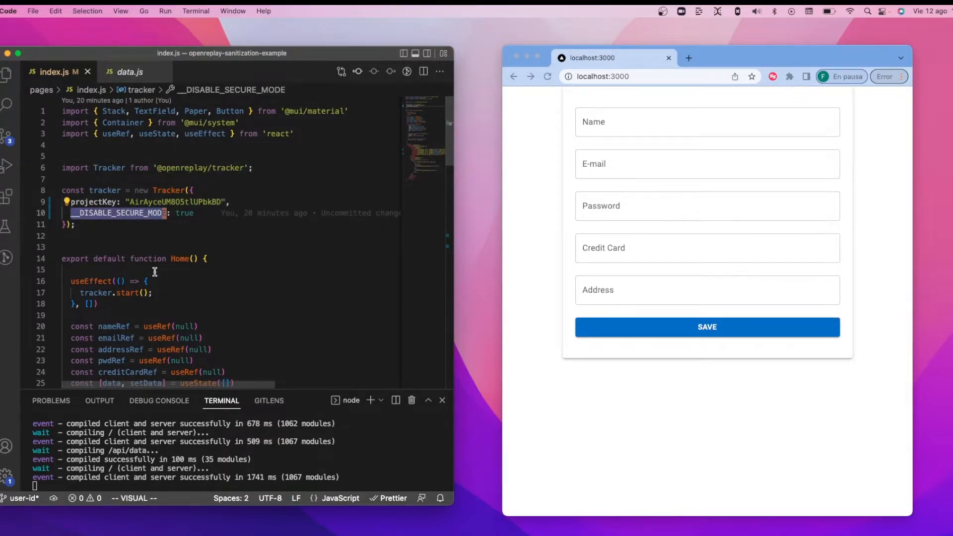
{"action": "mouse_move", "coordinate": [346, 234]}
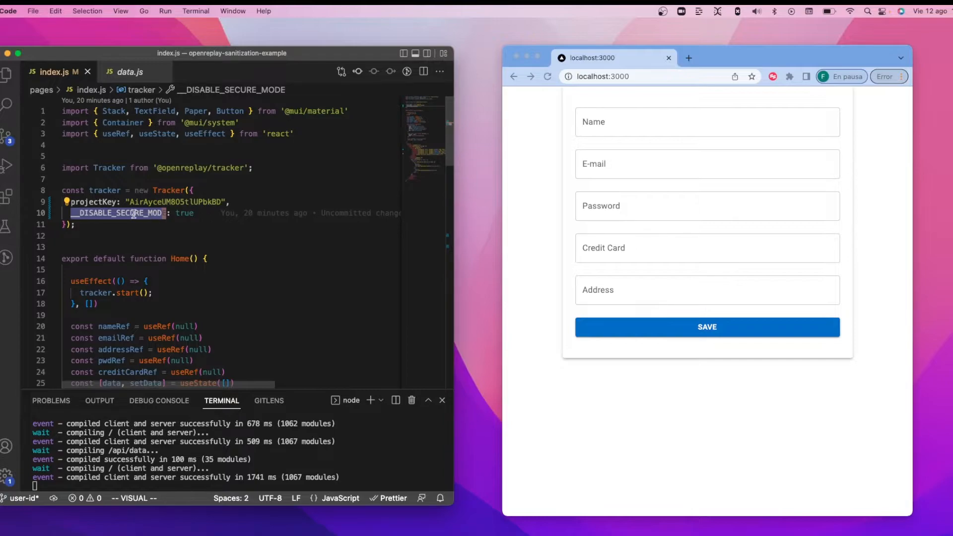
{"action": "mouse_move", "coordinate": [579, 327]}
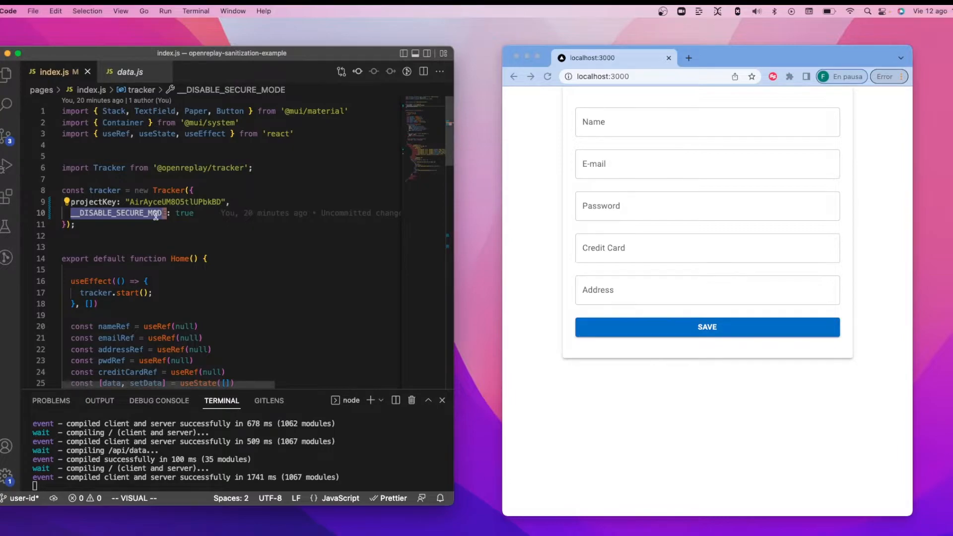
{"action": "mouse_move", "coordinate": [621, 376]}
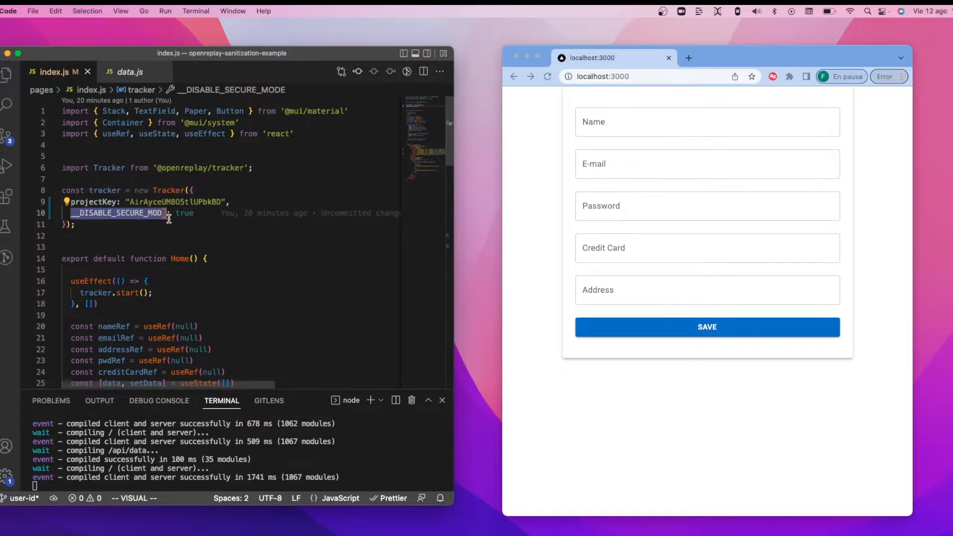
{"action": "key", "text": "Escape"}
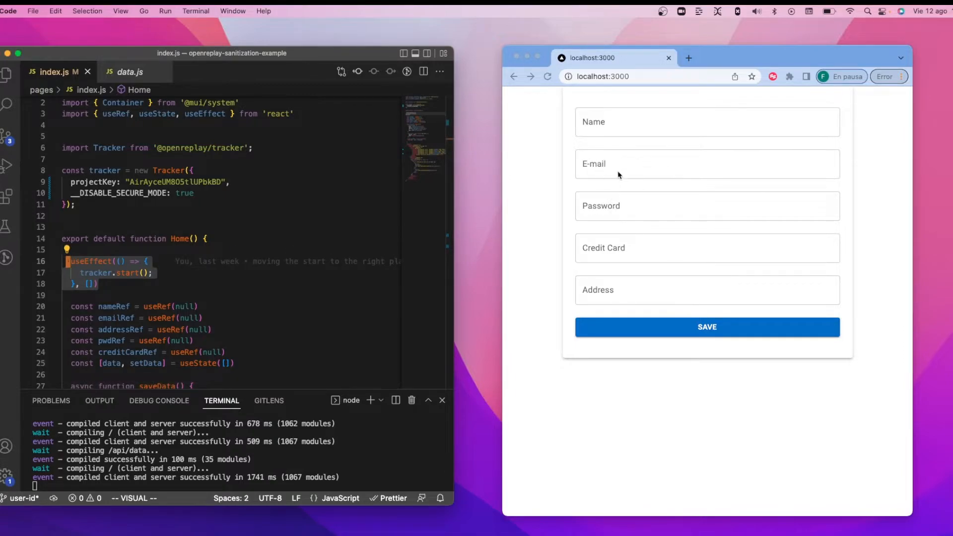
{"action": "mouse_move", "coordinate": [595, 166]}
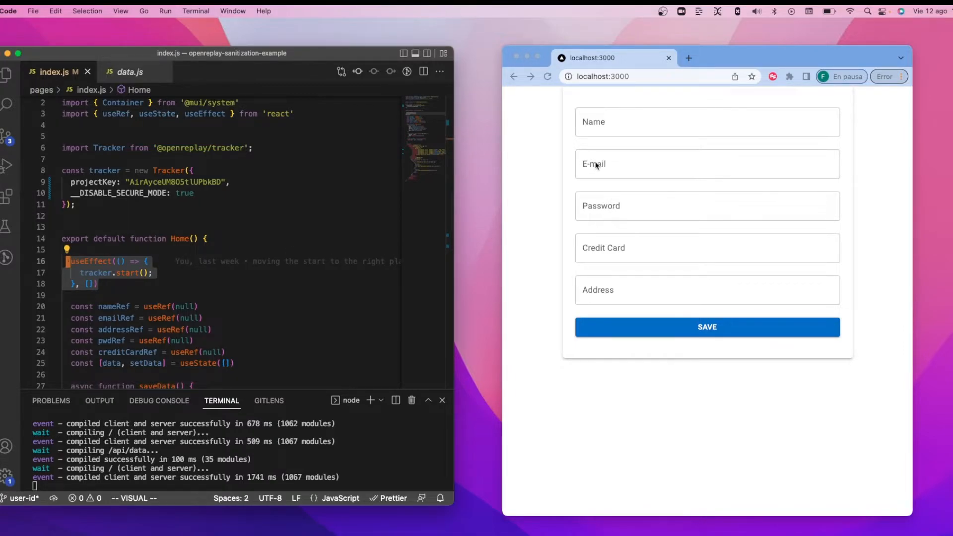
{"action": "mouse_move", "coordinate": [565, 158]}
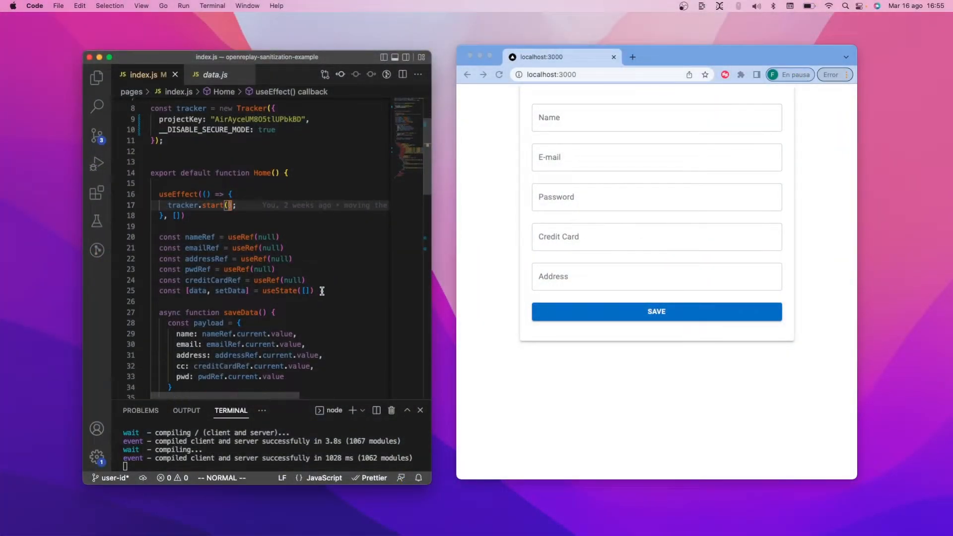
Add tracker.setUserID(emailRef.current.value) above the fetch call inside saveData in index.js.
{"action": "scroll", "scroll_direction": "down", "scroll_amount": 3}
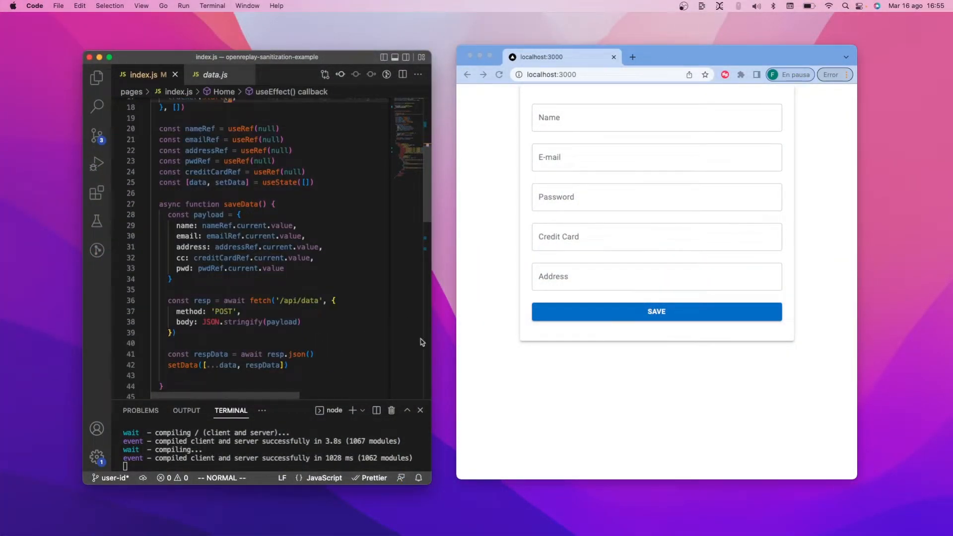
{"action": "scroll", "scroll_direction": "down", "scroll_amount": 3}
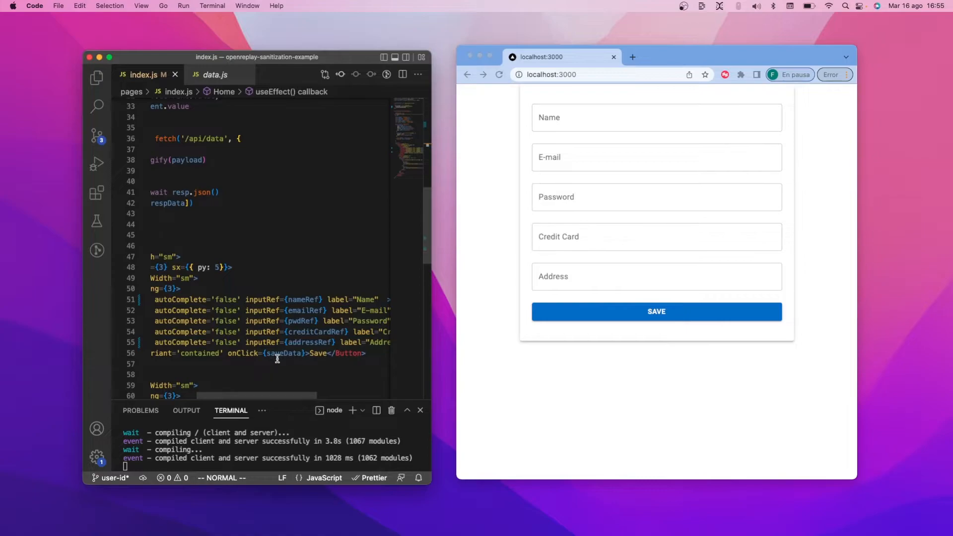
{"action": "double_click", "coordinate": [283, 354]}
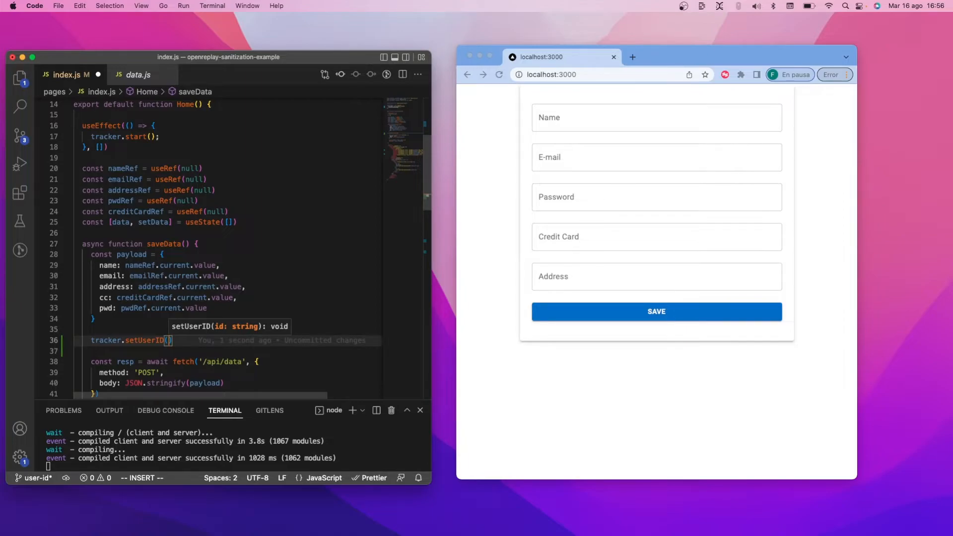
{"action": "type", "text": "emailRef.current.value"}
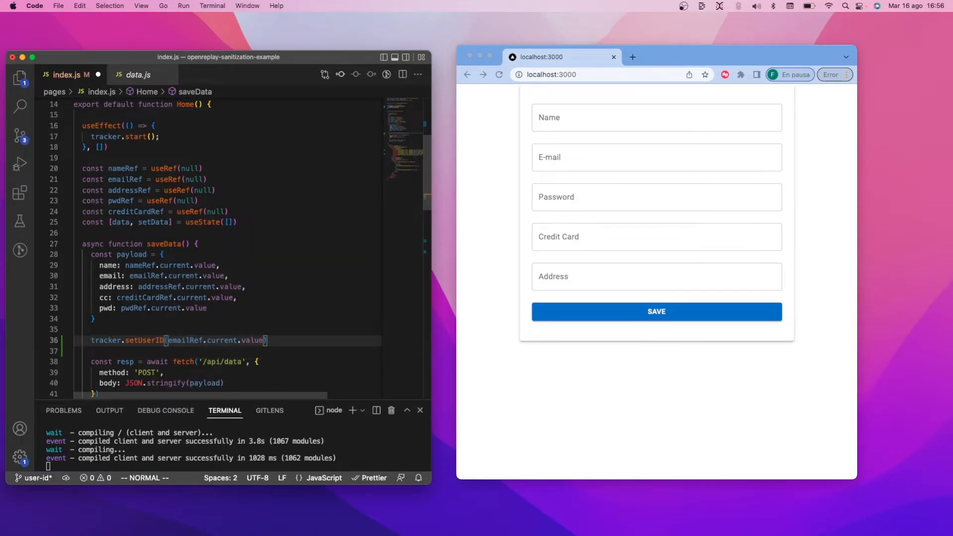
{"action": "left_click", "coordinate": [657, 118]}
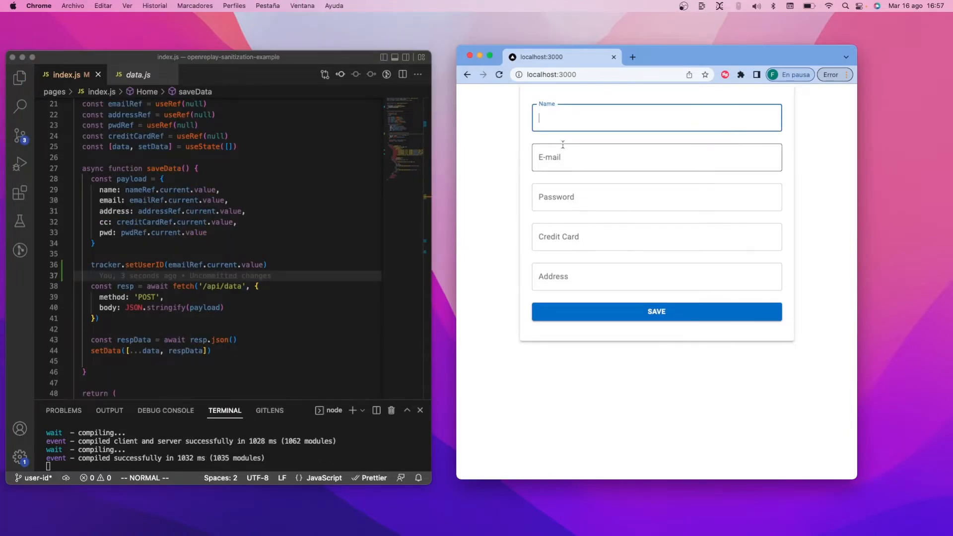
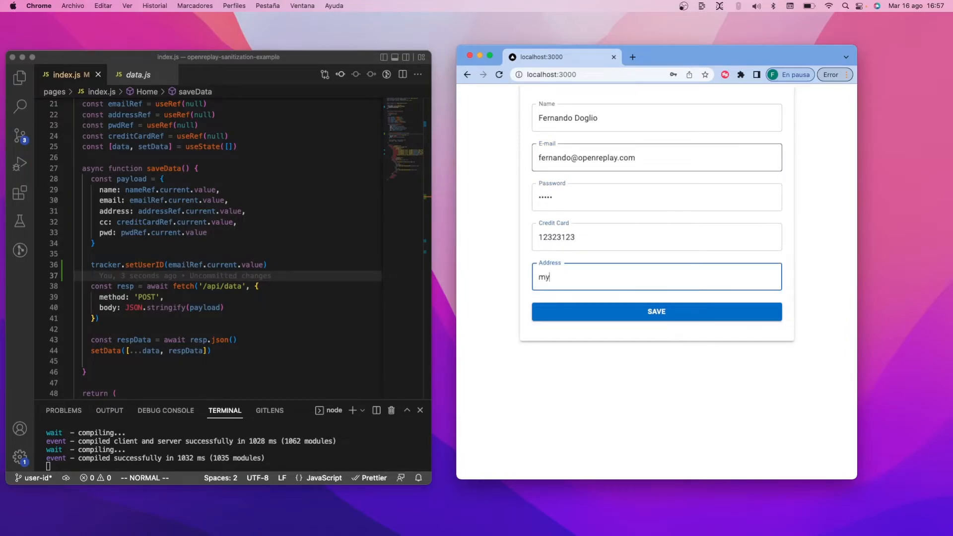
{"action": "type", "text": "address"}
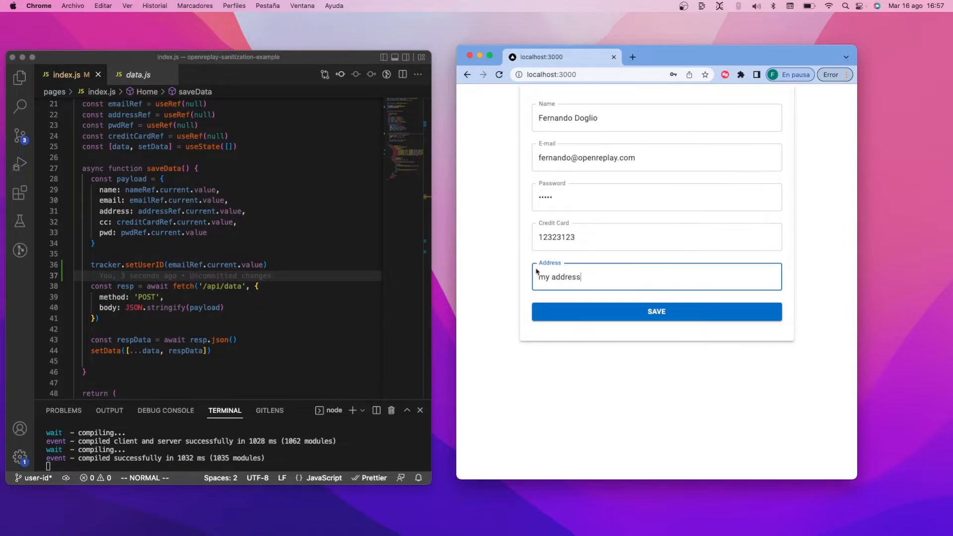
{"action": "left_click", "coordinate": [657, 311]}
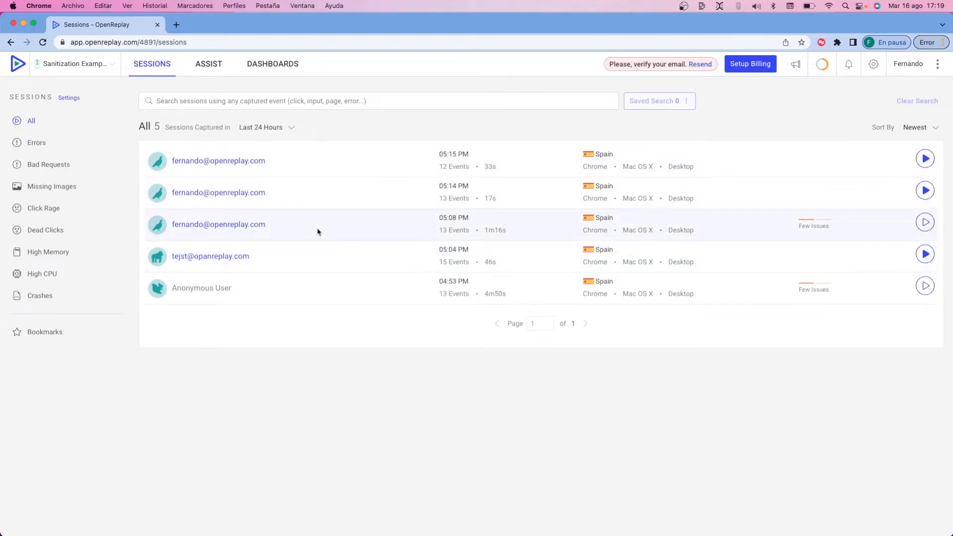
{"action": "mouse_move", "coordinate": [238, 168]}
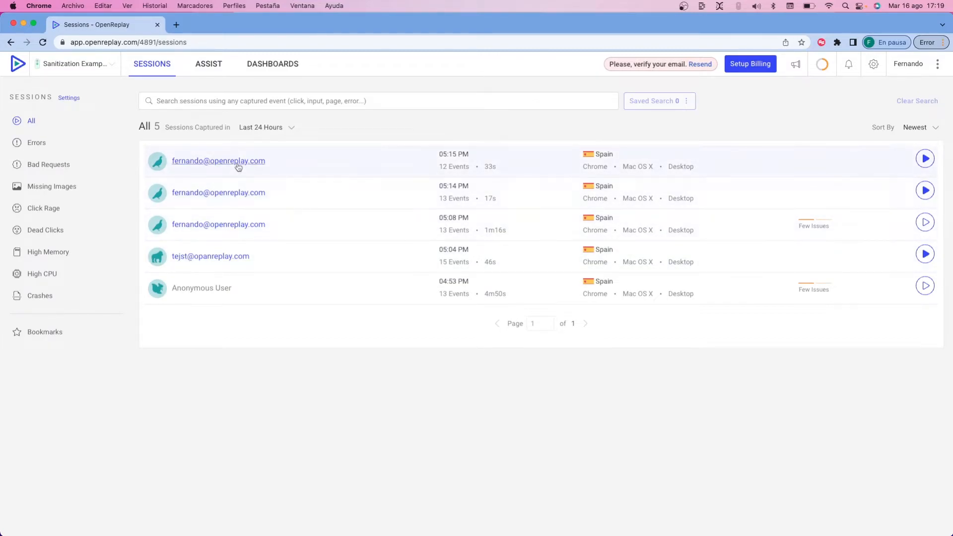
{"action": "left_click", "coordinate": [219, 161]}
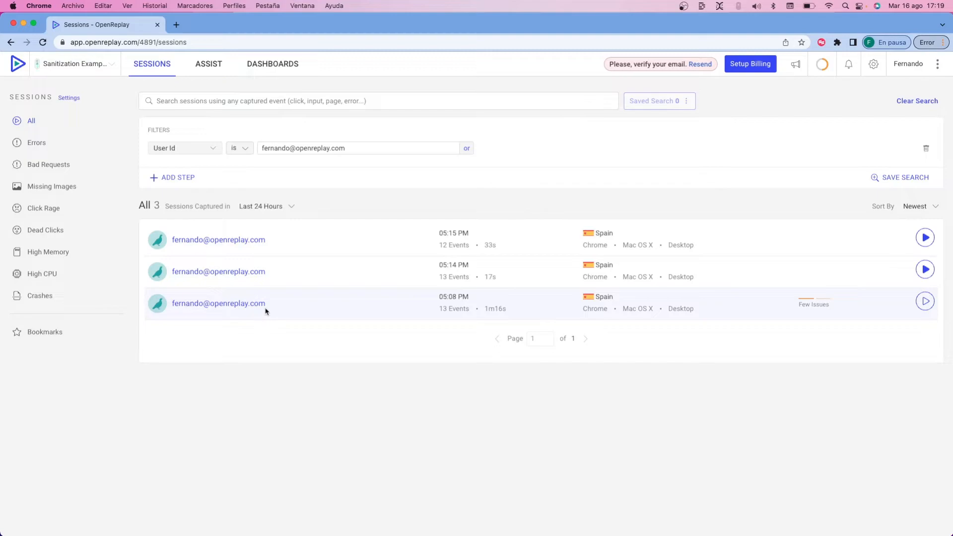
{"action": "mouse_move", "coordinate": [255, 241]}
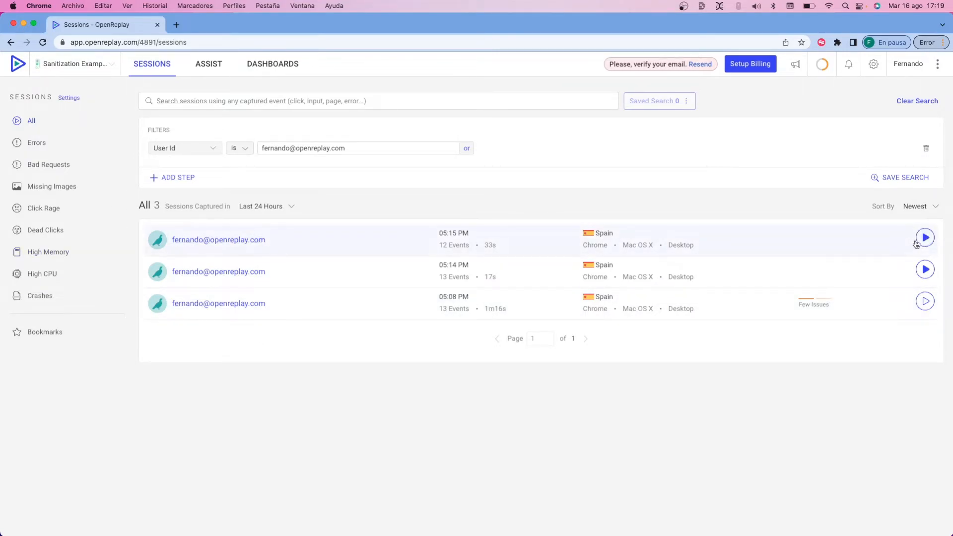
{"action": "left_click", "coordinate": [925, 237]}
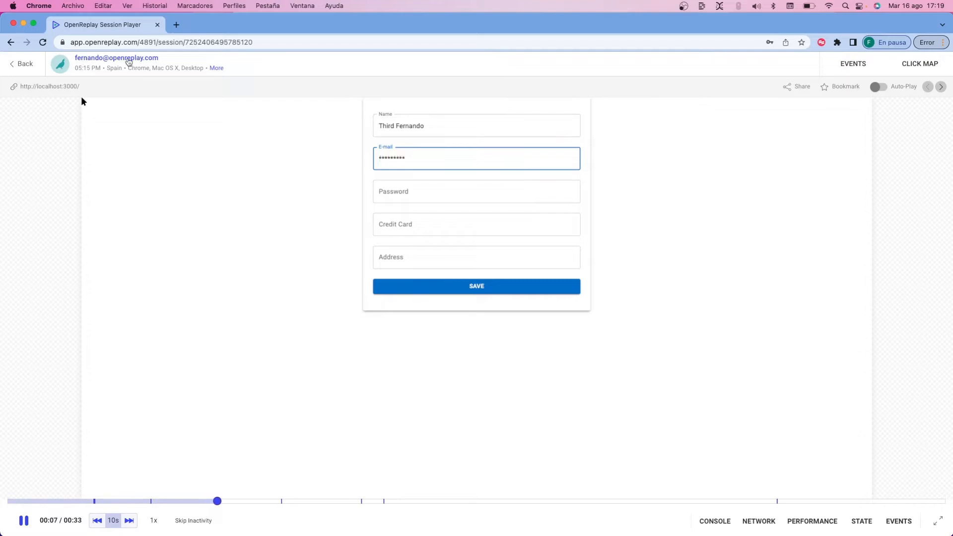
From the user's other sessions, replay the 05:14 PM session, then the 05:08 PM one.
{"action": "left_click", "coordinate": [477, 191]}
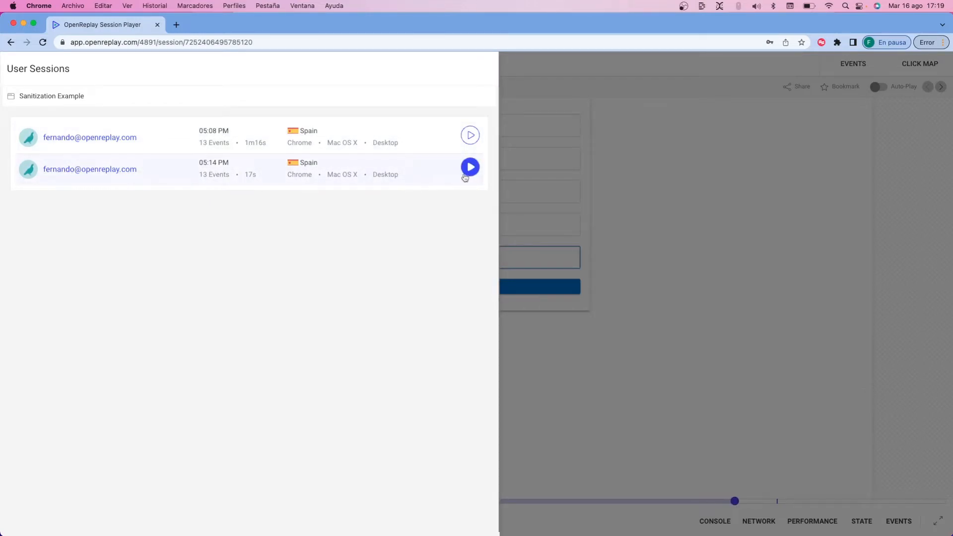
{"action": "left_click", "coordinate": [470, 166]}
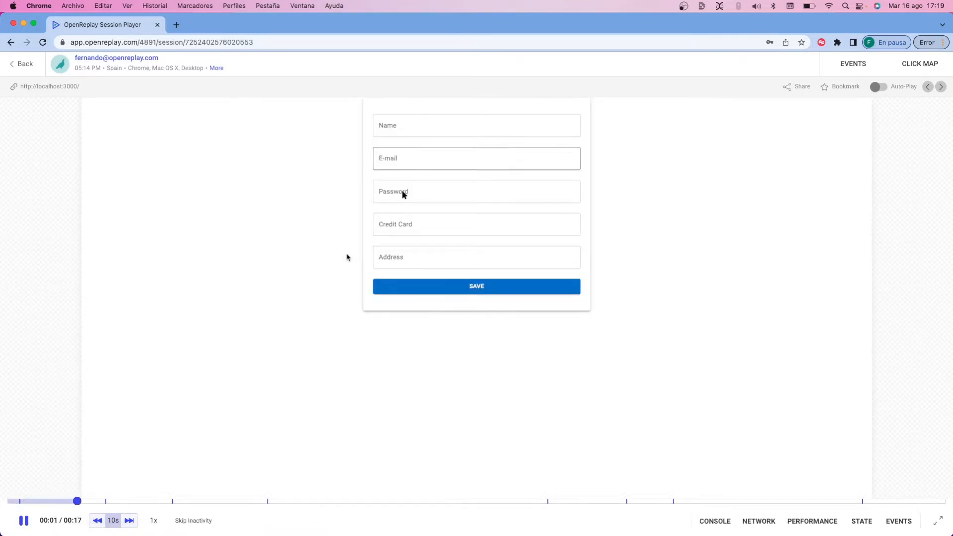
{"action": "type", "text": "Se"}
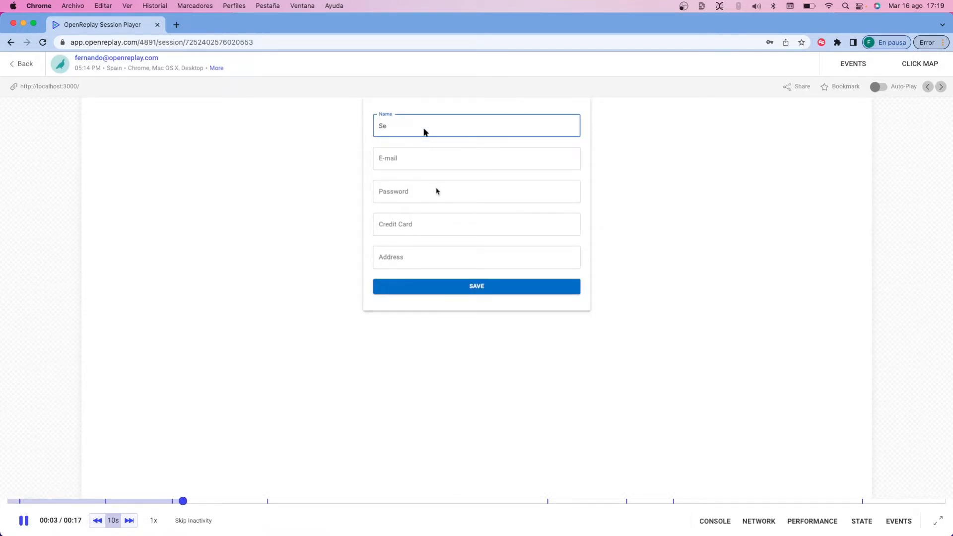
{"action": "type", "text": "fern"}
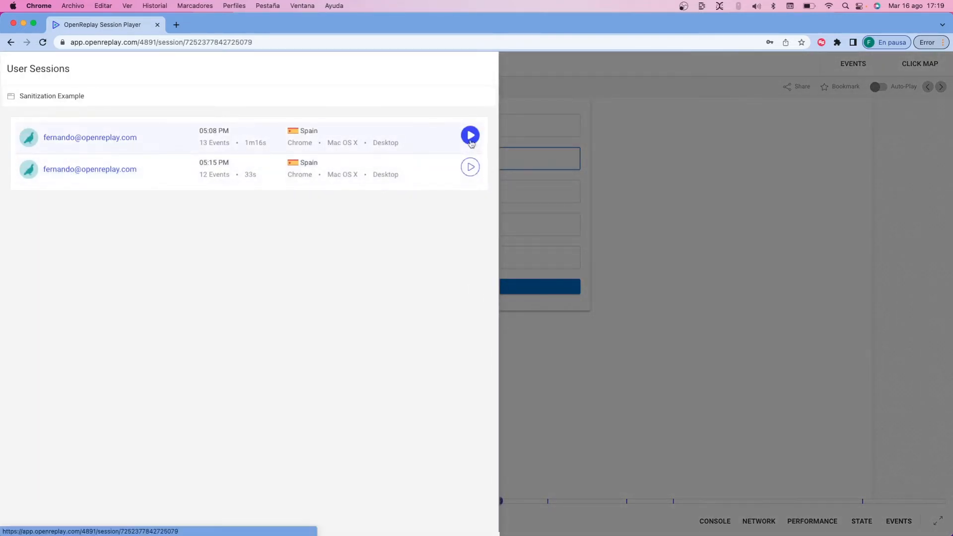
{"action": "left_click", "coordinate": [470, 135]}
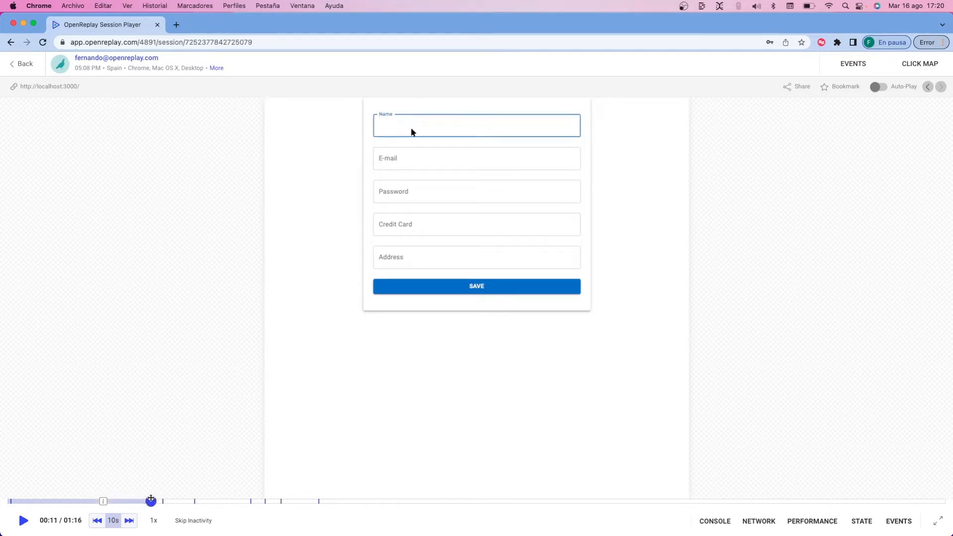
{"action": "mouse_move", "coordinate": [313, 337]}
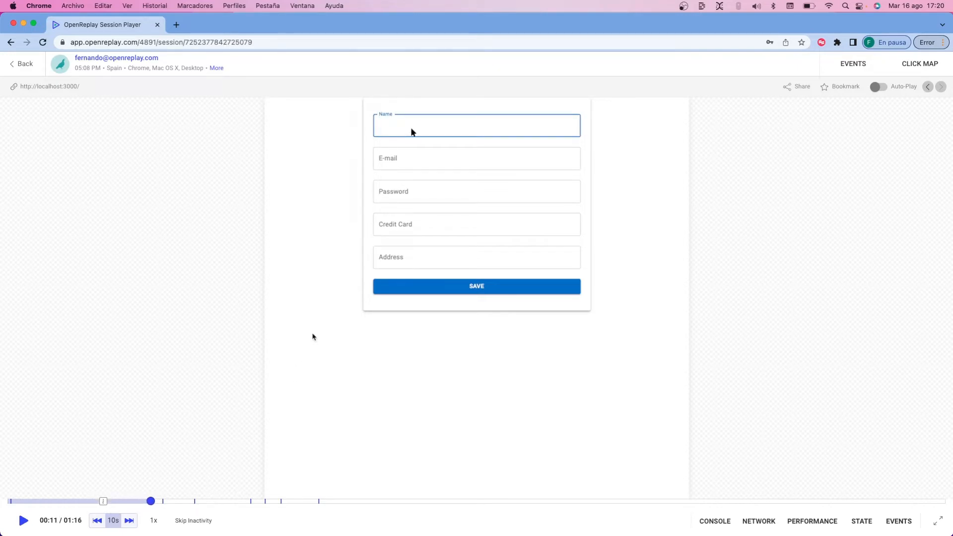